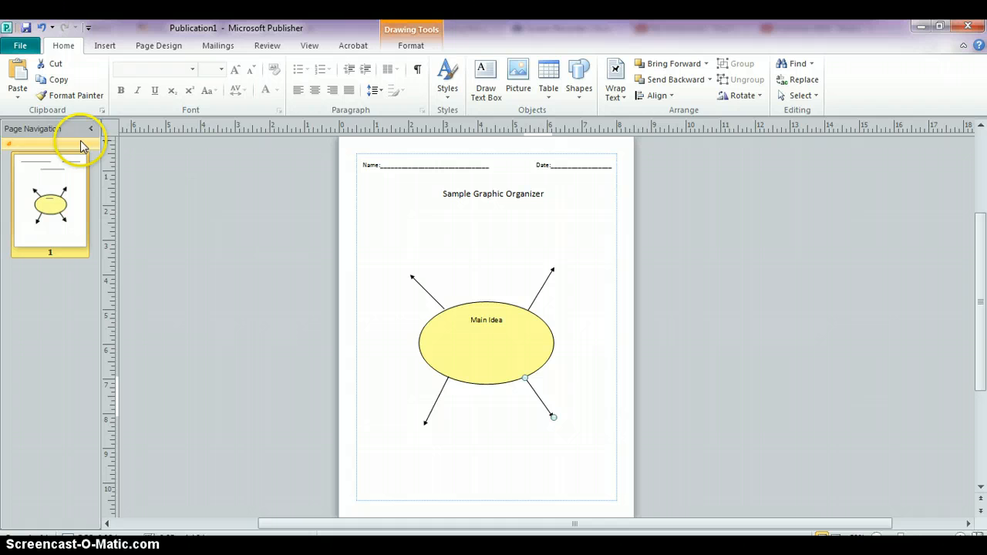
# Choose the Rounded Rectangle shape from the Insert Shapes gallery.
pyautogui.click(105, 44)
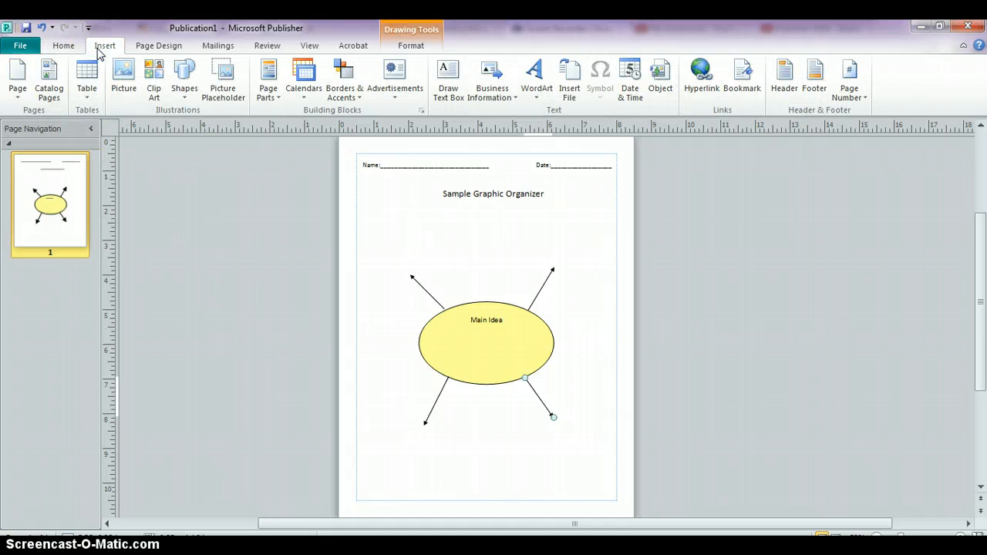
pyautogui.moveTo(184, 74)
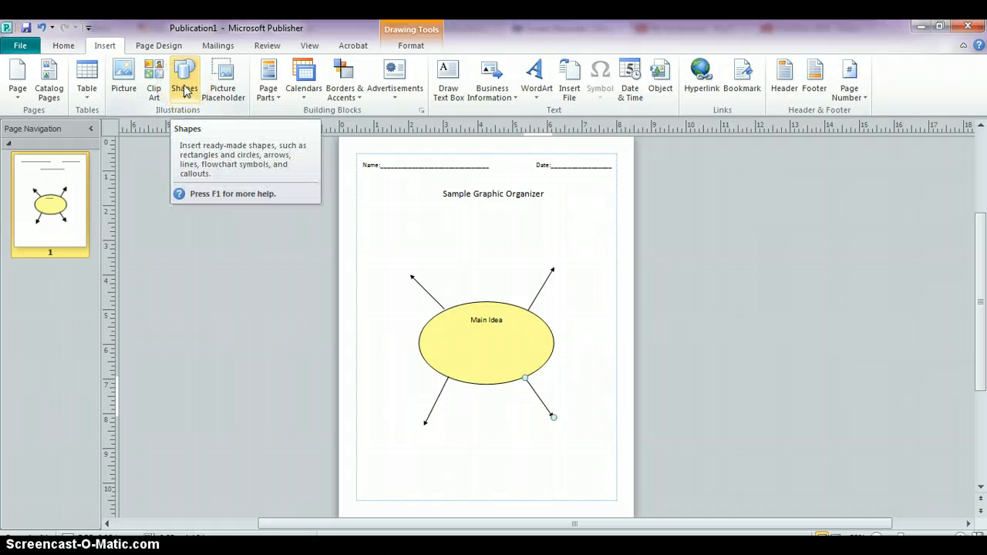
pyautogui.click(183, 77)
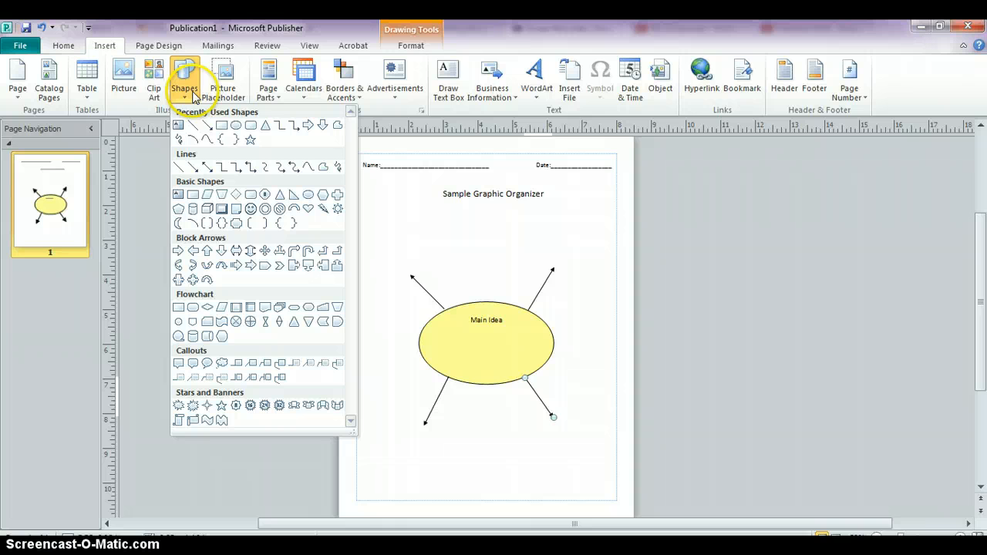
pyautogui.moveTo(253, 125)
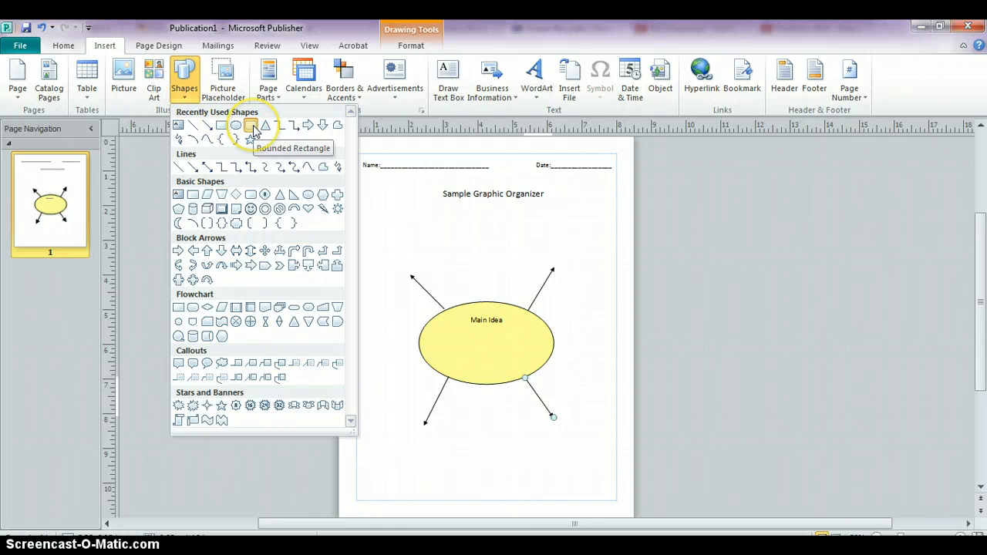
pyautogui.click(249, 125)
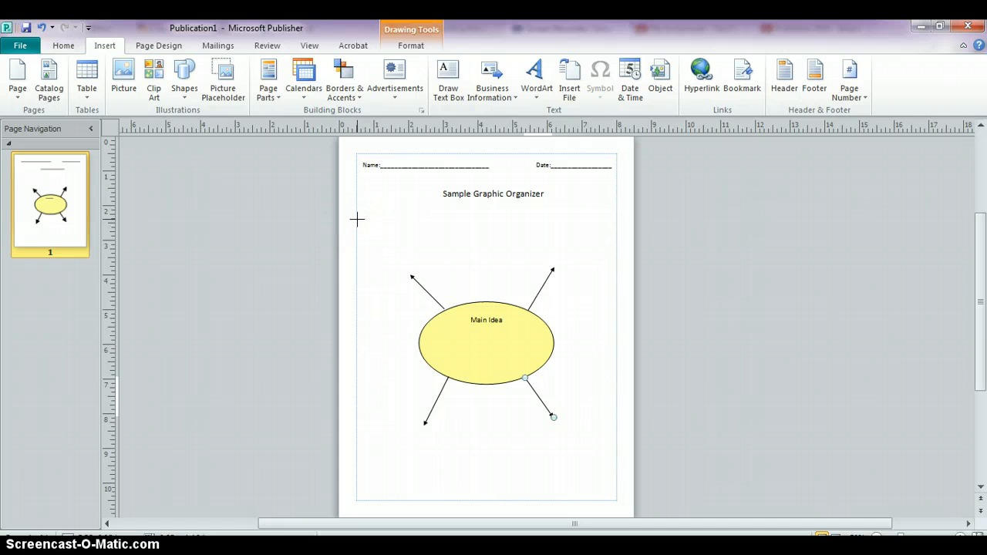
# Draw a rounded rectangle above the upper-left arrow and start its text label.
pyautogui.moveTo(358, 219); pyautogui.dragTo(414, 269)
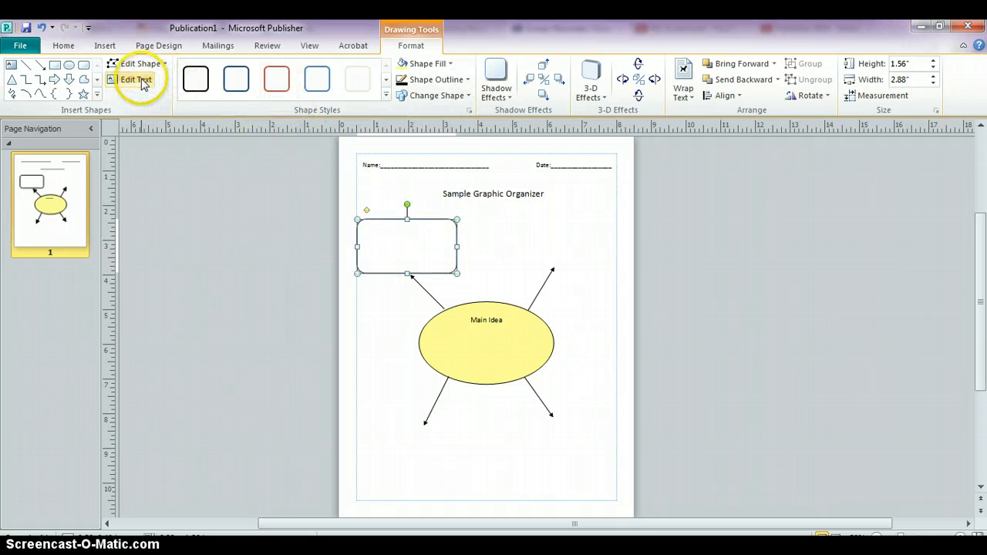
pyautogui.click(136, 81)
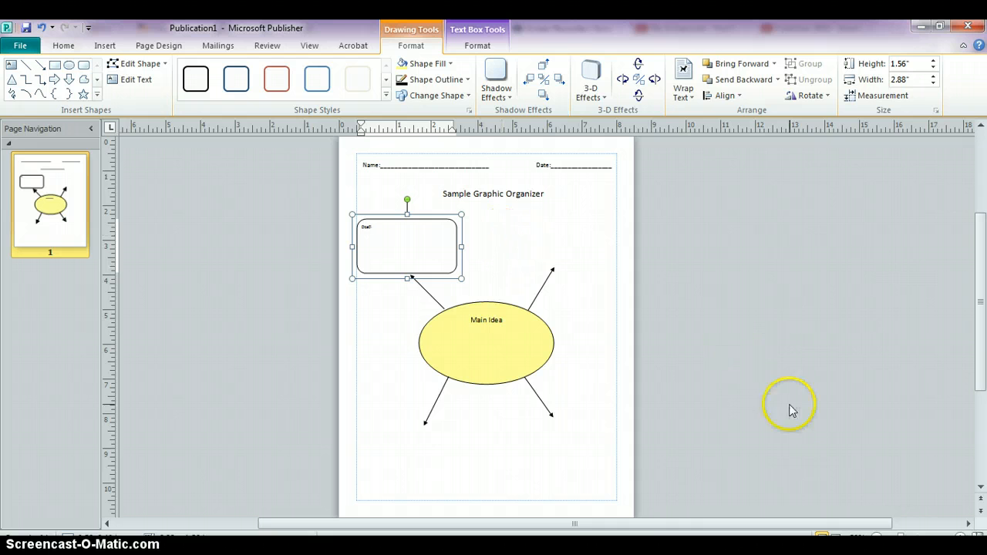
pyautogui.moveTo(321, 31)
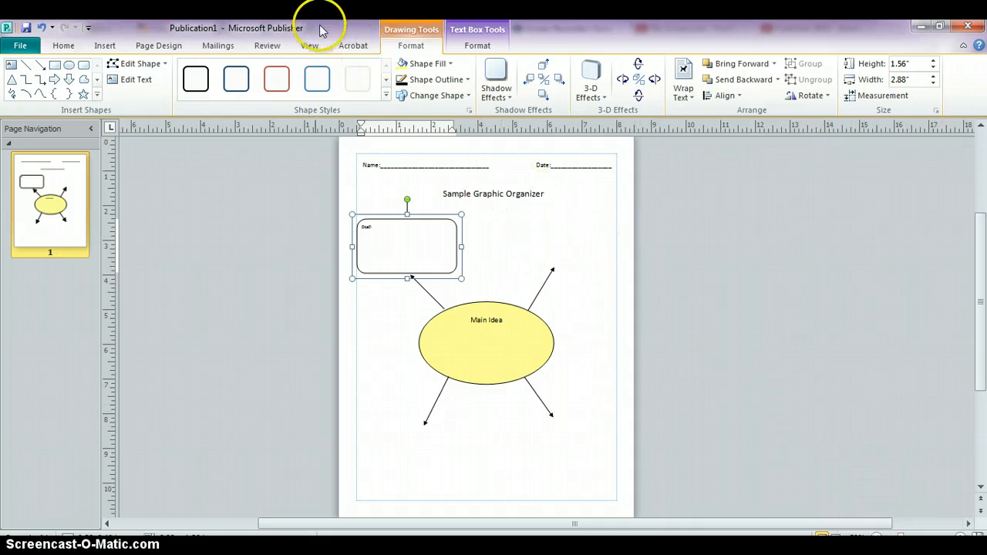
# Zoom in and format the Detail label centered at font size 14.
pyautogui.click(308, 45)
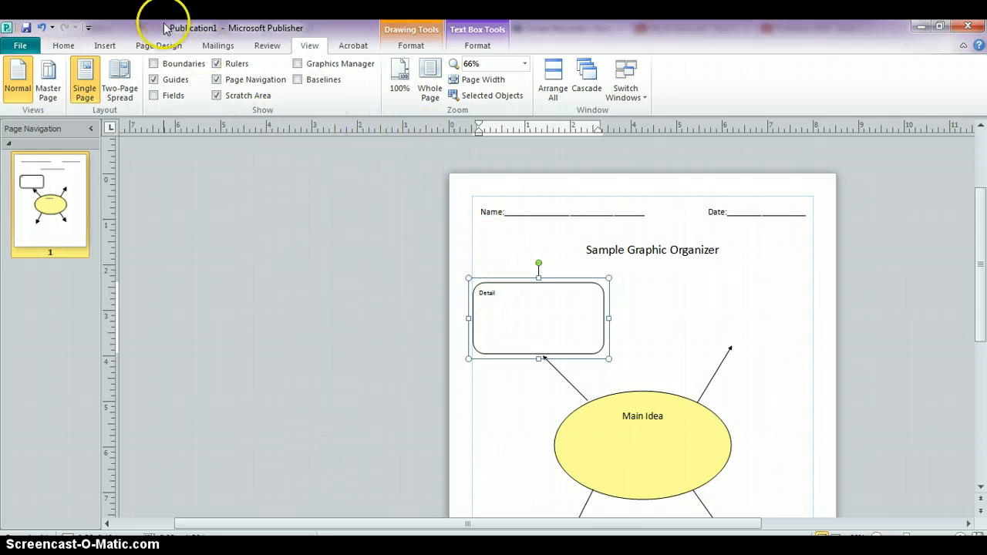
pyautogui.click(64, 47)
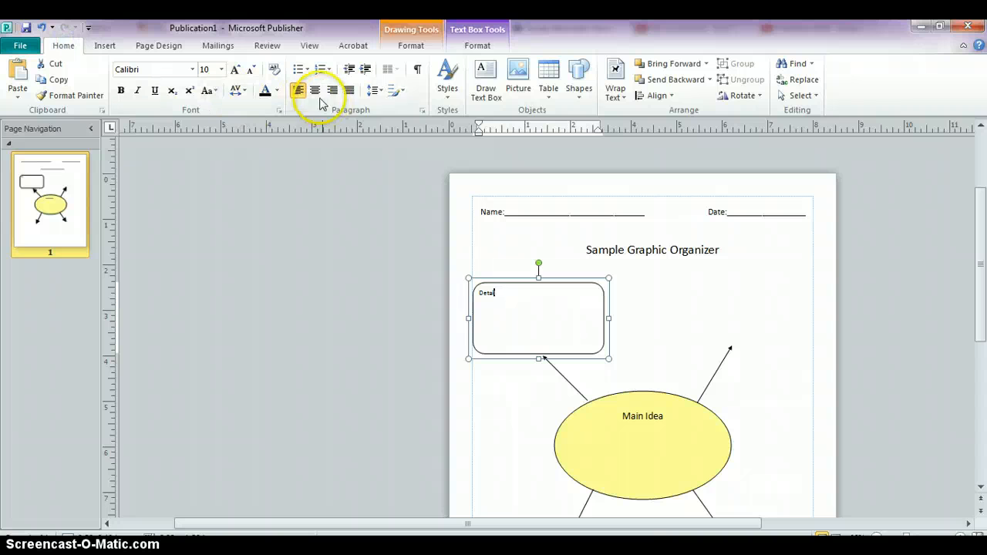
pyautogui.click(314, 90)
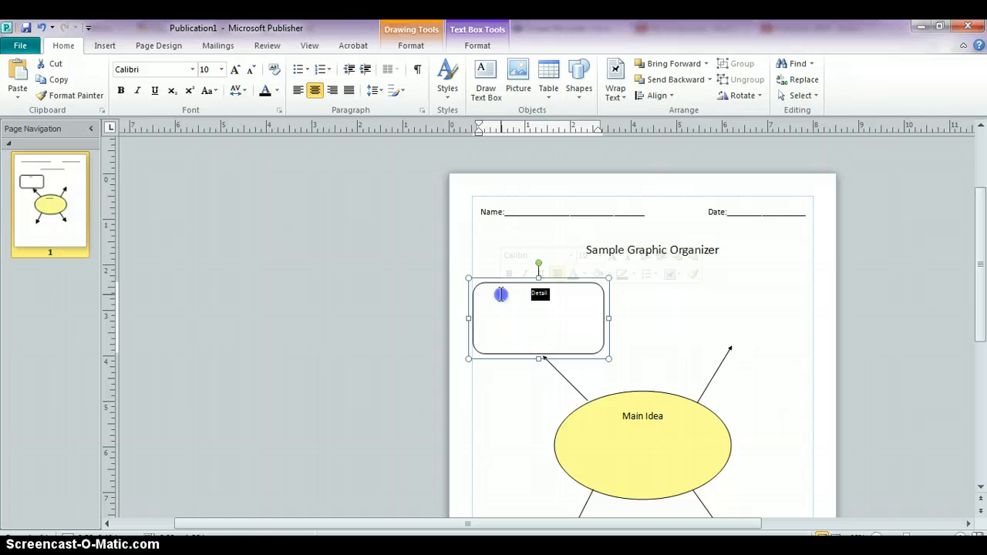
pyautogui.click(221, 69)
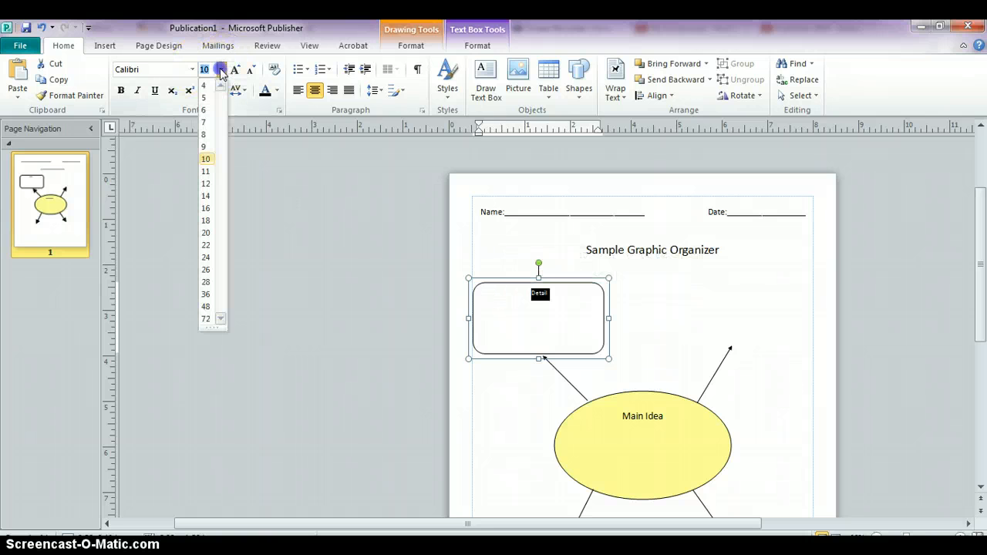
pyautogui.click(207, 196)
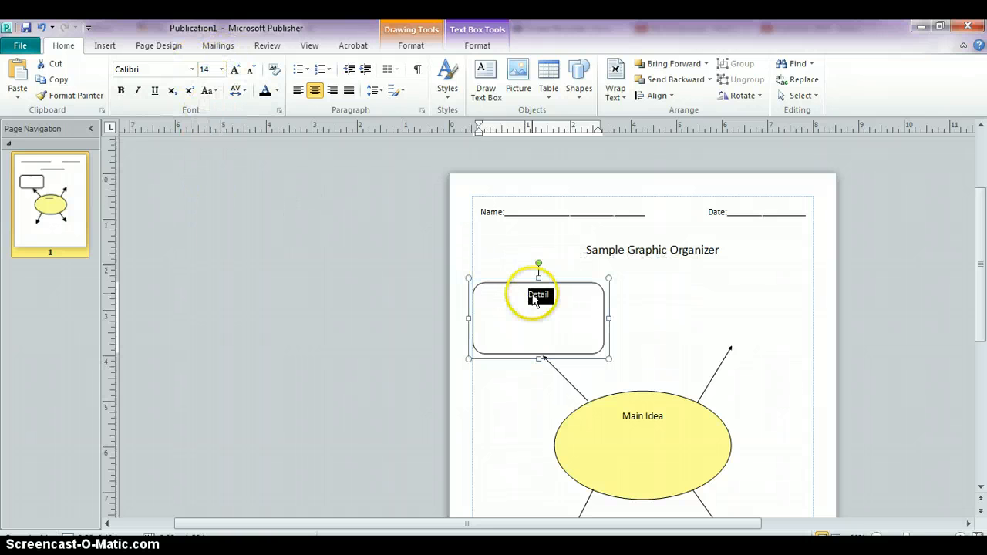
pyautogui.click(833, 425)
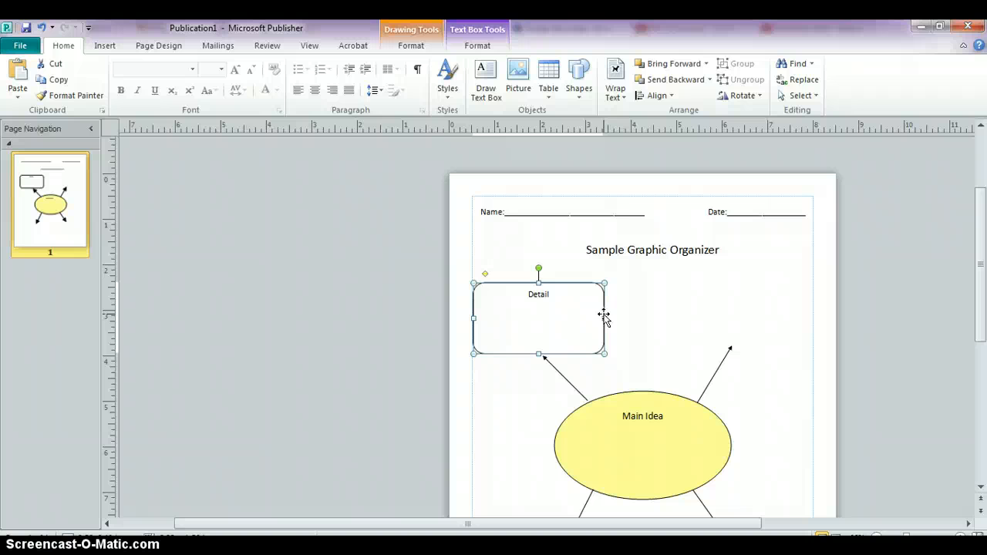
# Copy the Detail box and paste copies at the ends of the remaining arrows.
pyautogui.rightClick(605, 316)
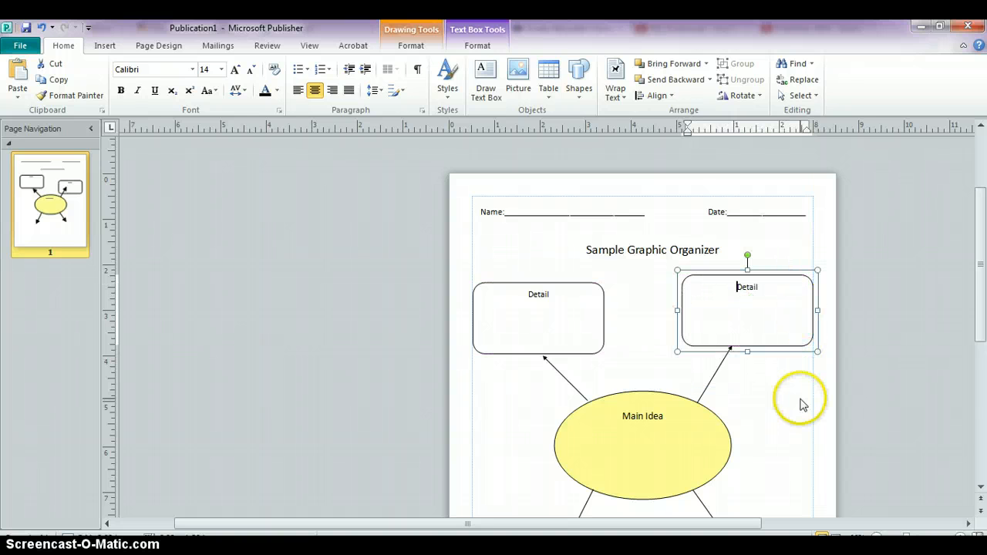
pyautogui.scroll(-3)
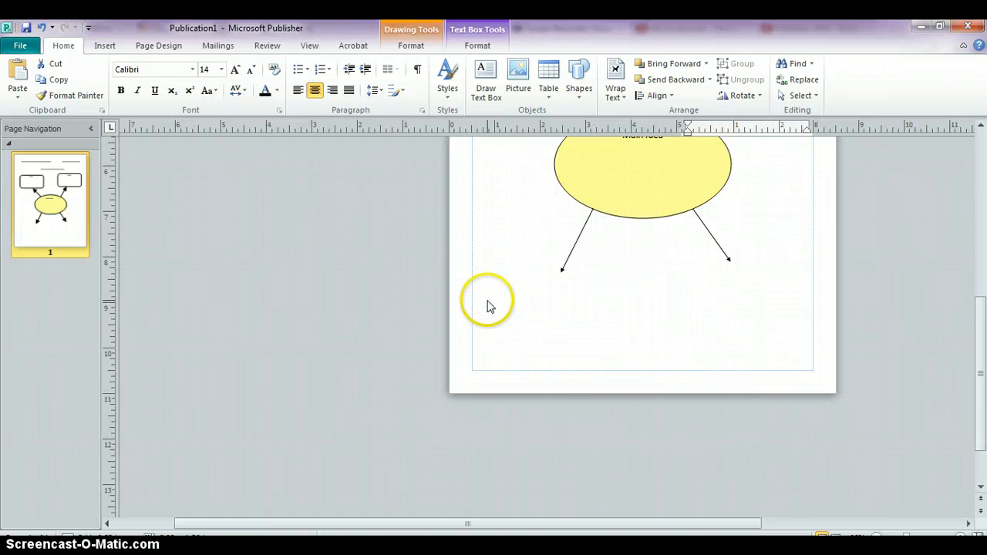
pyautogui.rightClick(491, 305)
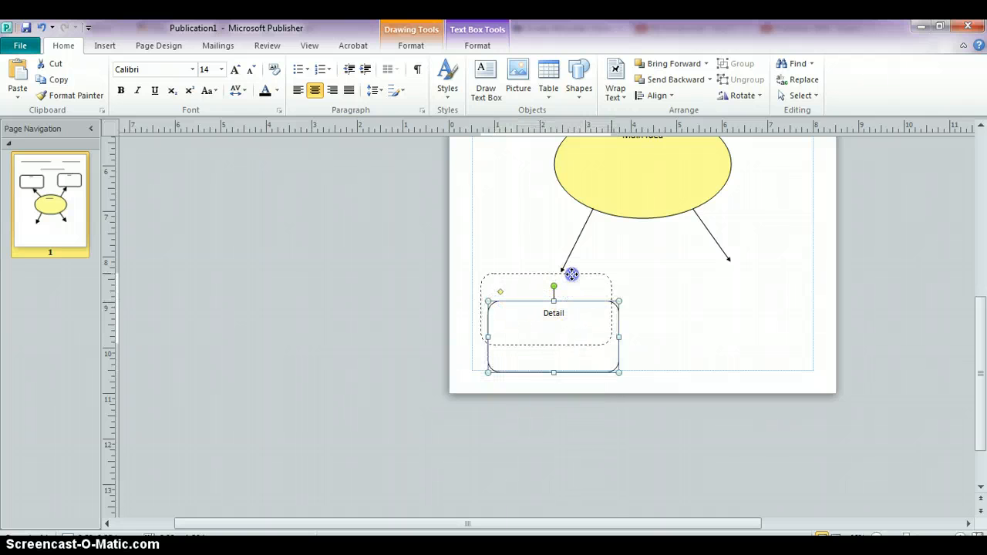
pyautogui.rightClick(697, 316)
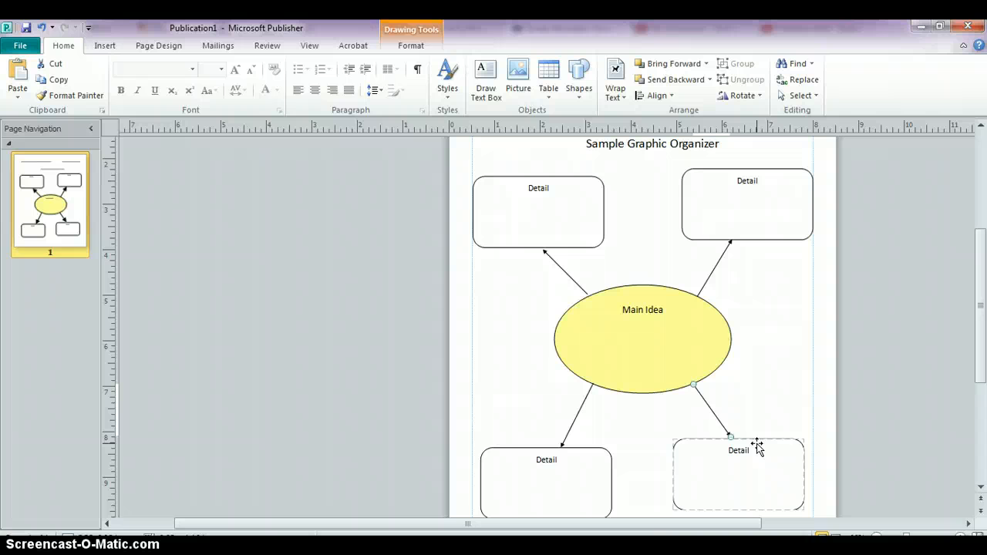
# Give the bottom-right Detail box the red outlined Shape Style, leaving its fill unchanged.
pyautogui.click(737, 475)
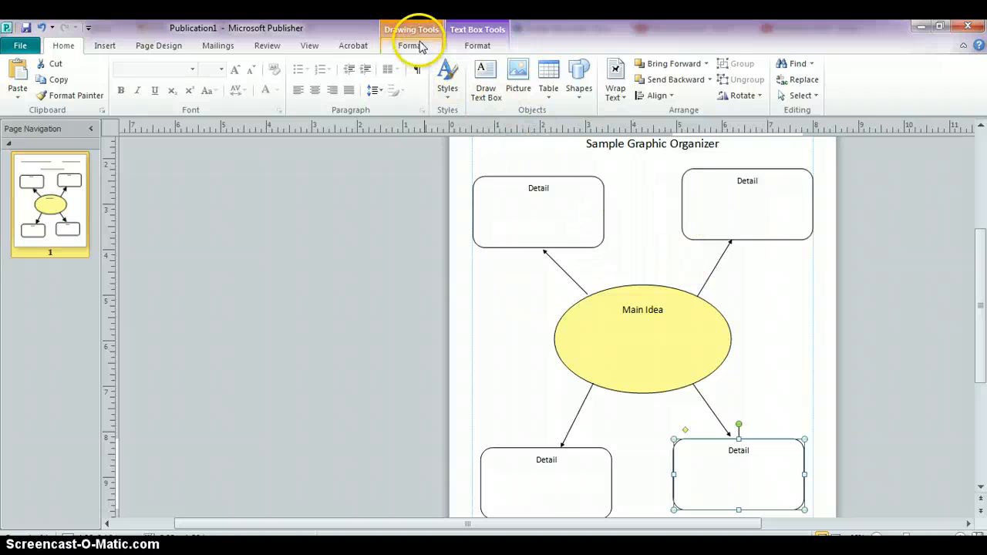
pyautogui.click(410, 45)
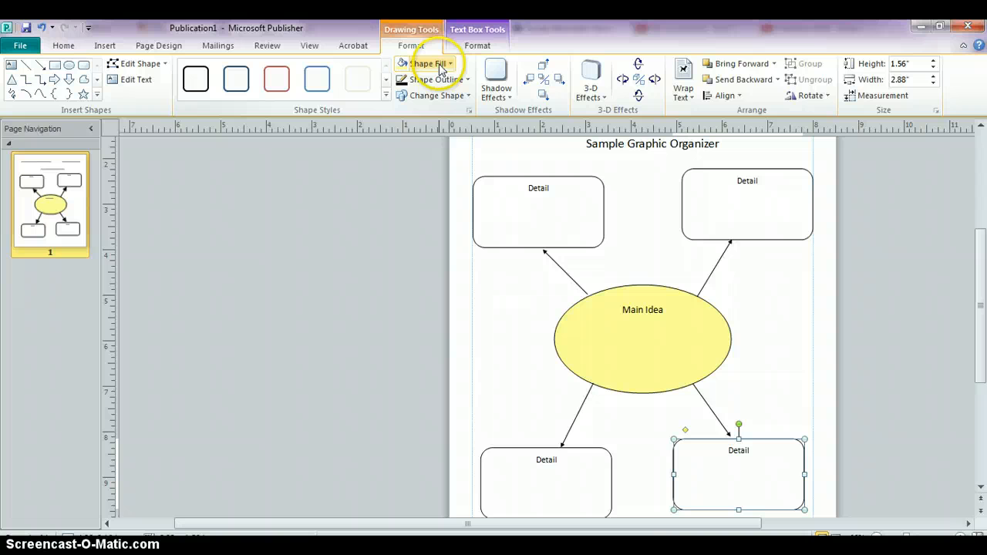
pyautogui.click(426, 64)
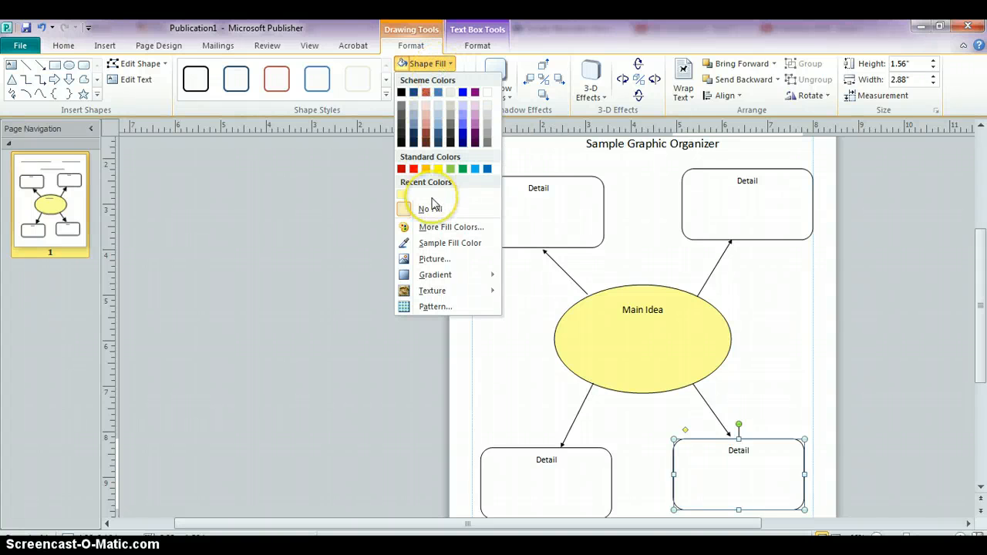
pyautogui.click(450, 227)
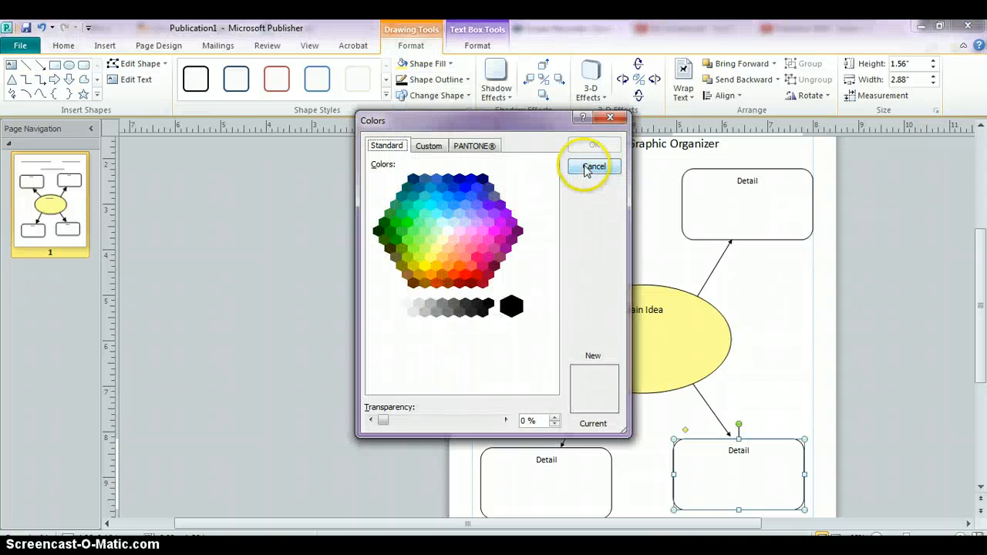
pyautogui.click(593, 166)
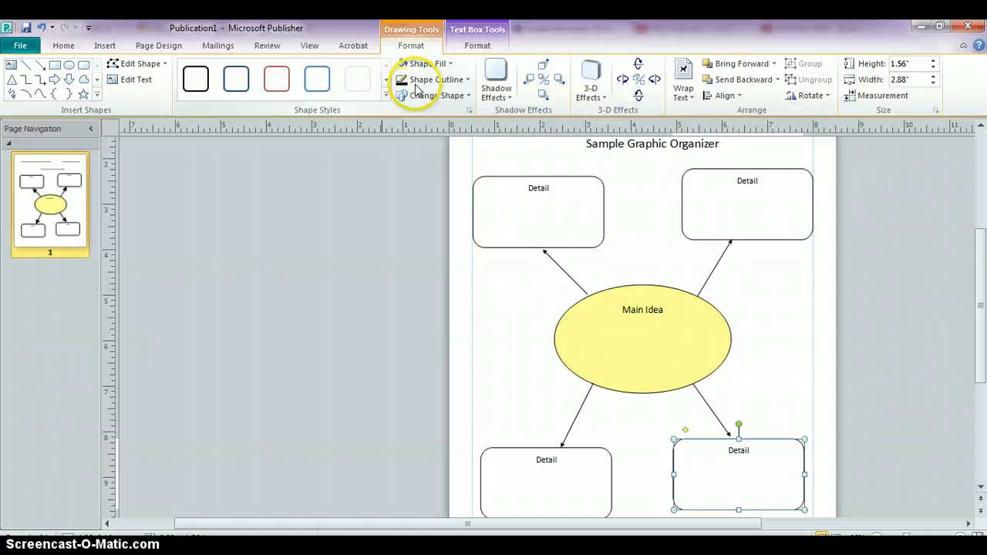
pyautogui.click(276, 79)
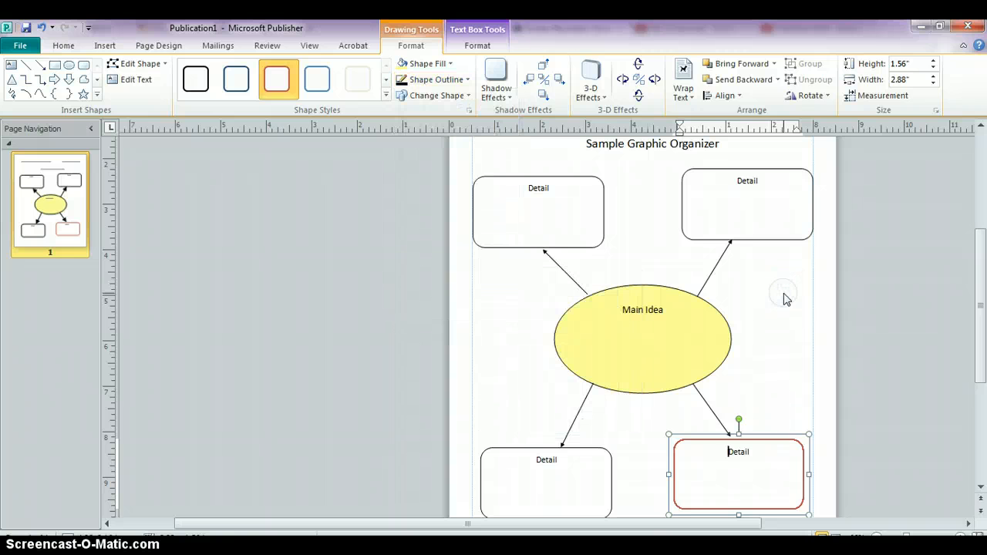
pyautogui.moveTo(801, 262)
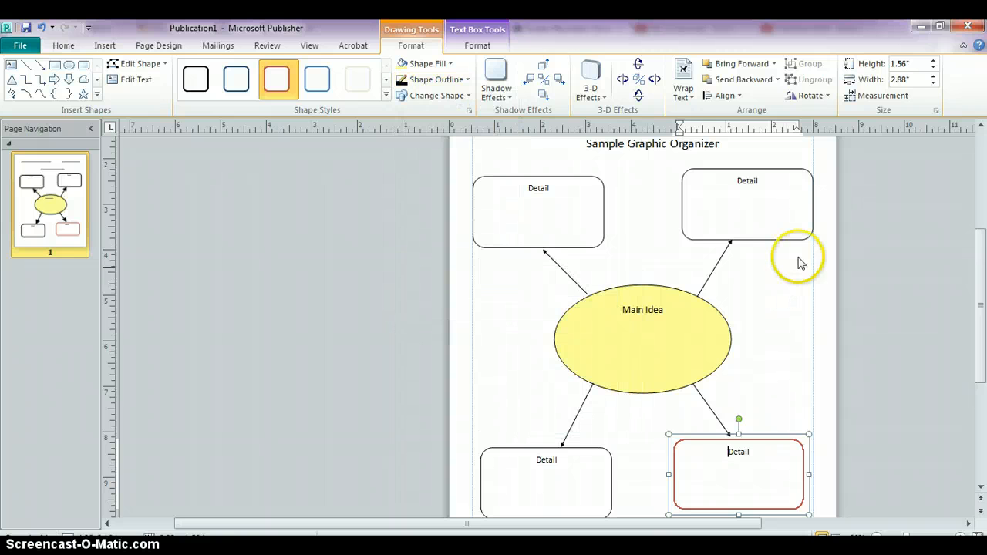
pyautogui.moveTo(633, 255)
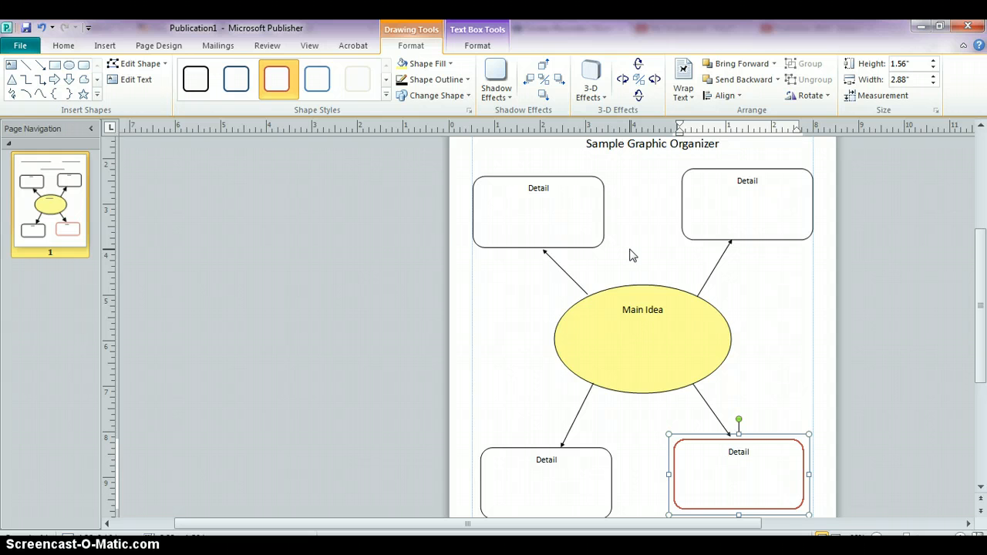
pyautogui.click(737, 451)
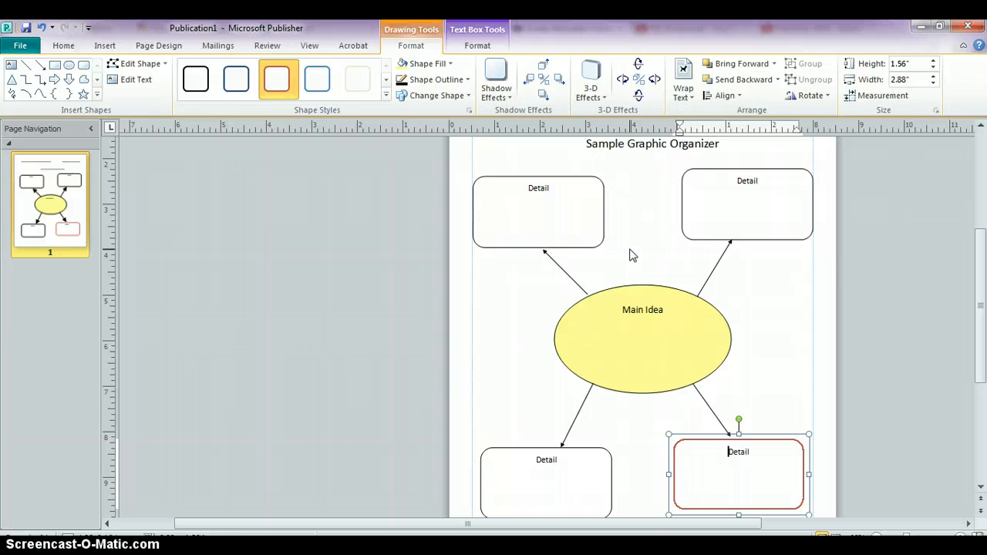
pyautogui.moveTo(460, 43)
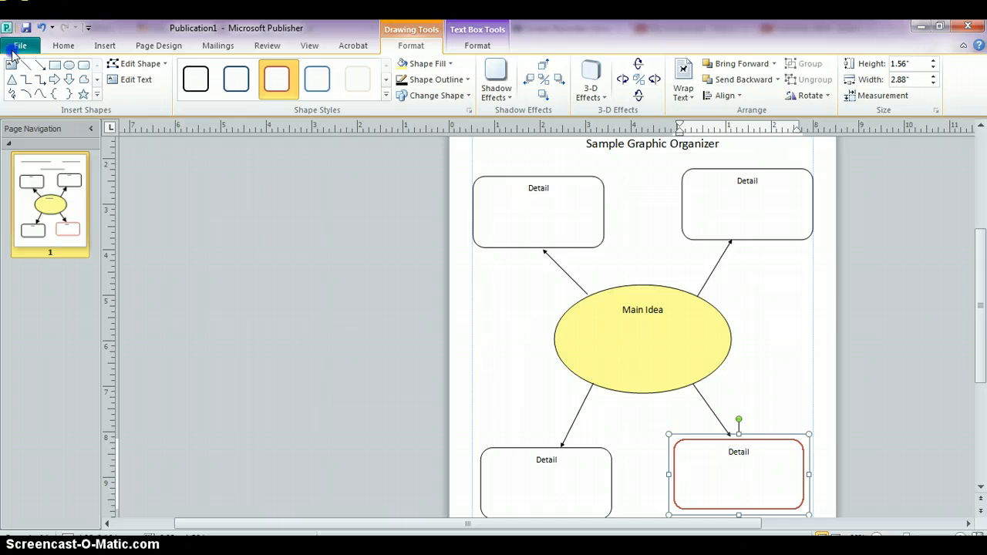
# Start saving the organizer as a Publisher Files (*.pub) document via File.
pyautogui.click(18, 46)
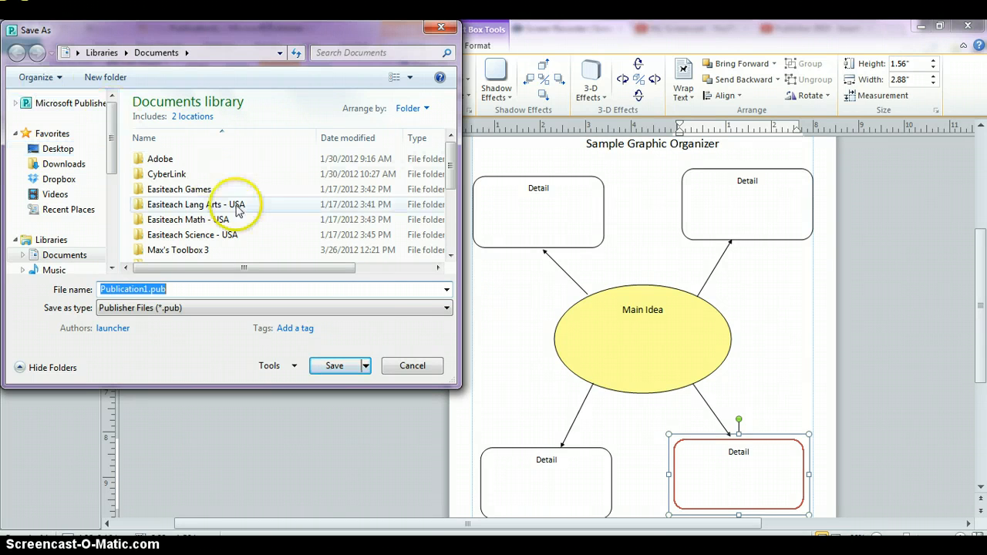
pyautogui.moveTo(420, 322)
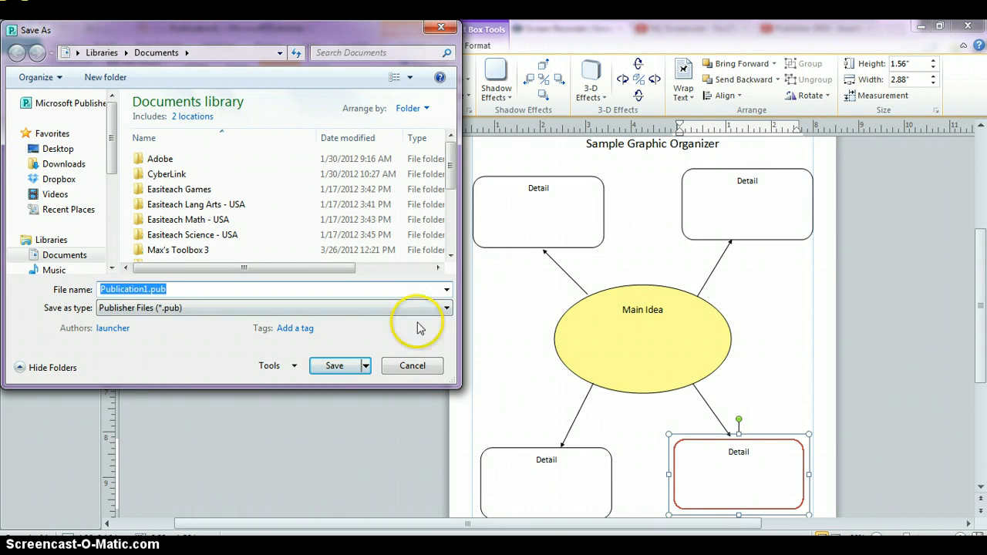